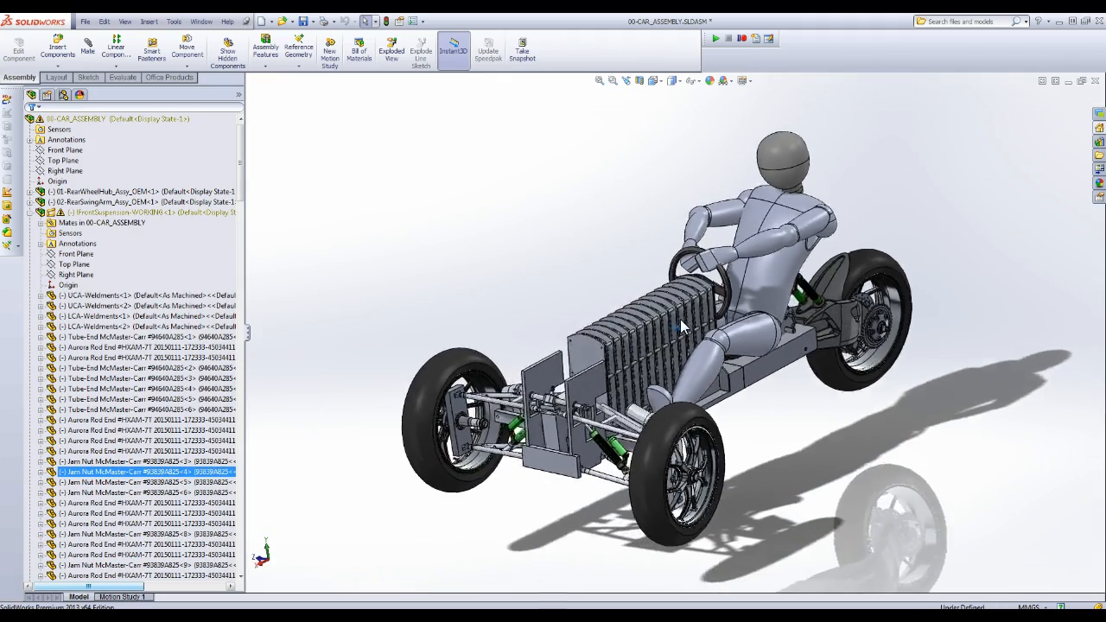
Orbit to the car's other side and zoom on the battery spacer stack and front suspension arms.
left_click_drag(682, 325, 591, 307)
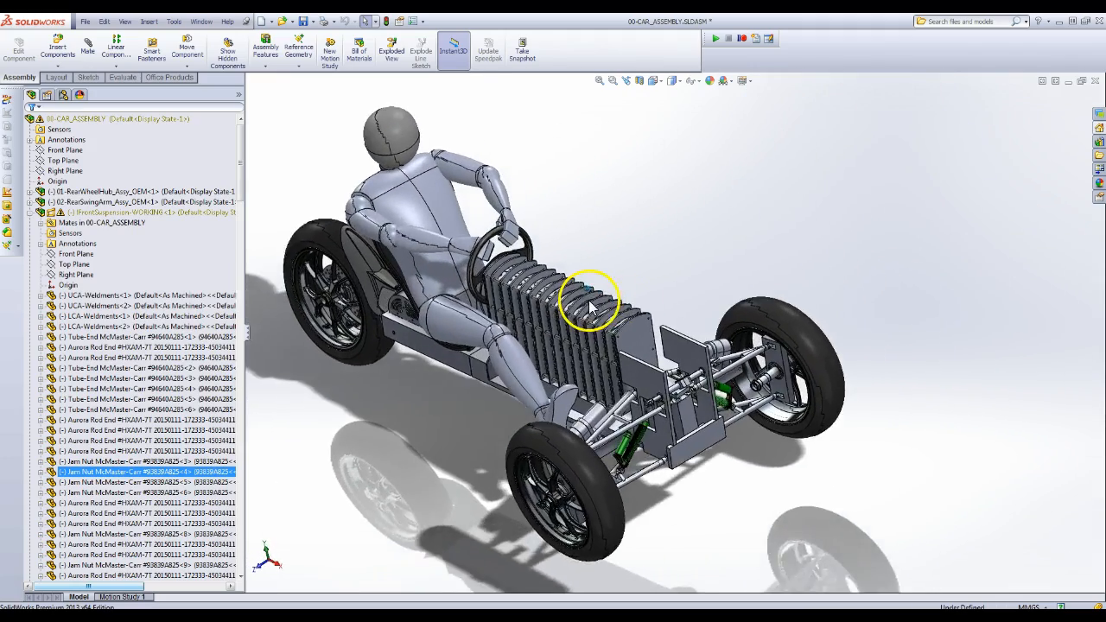
left_click_drag(591, 303, 614, 311)
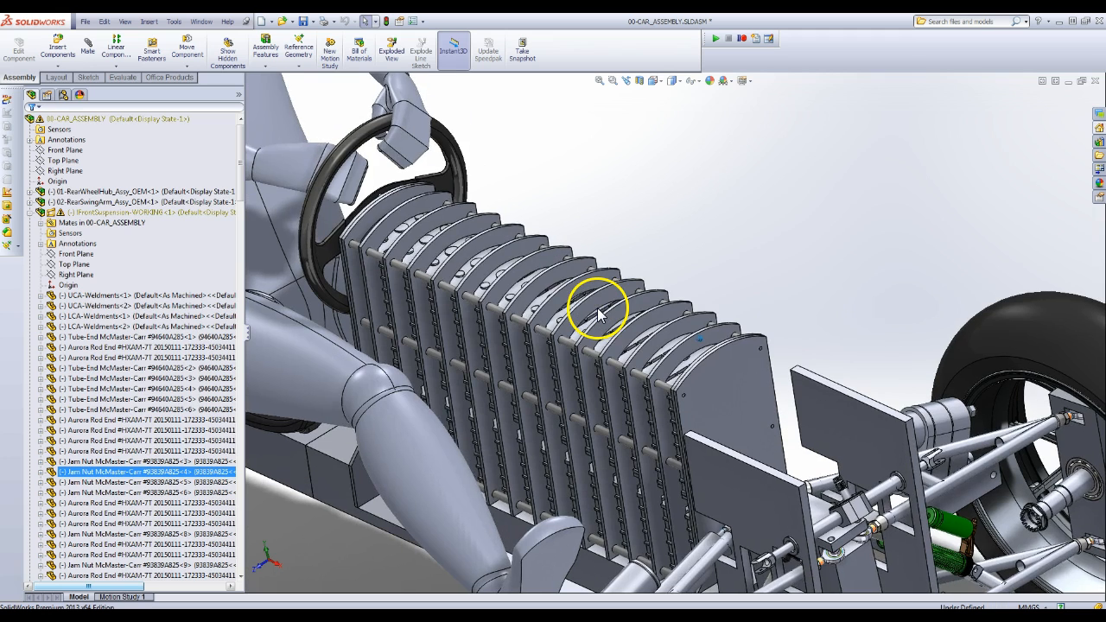
left_click_drag(601, 311, 436, 297)
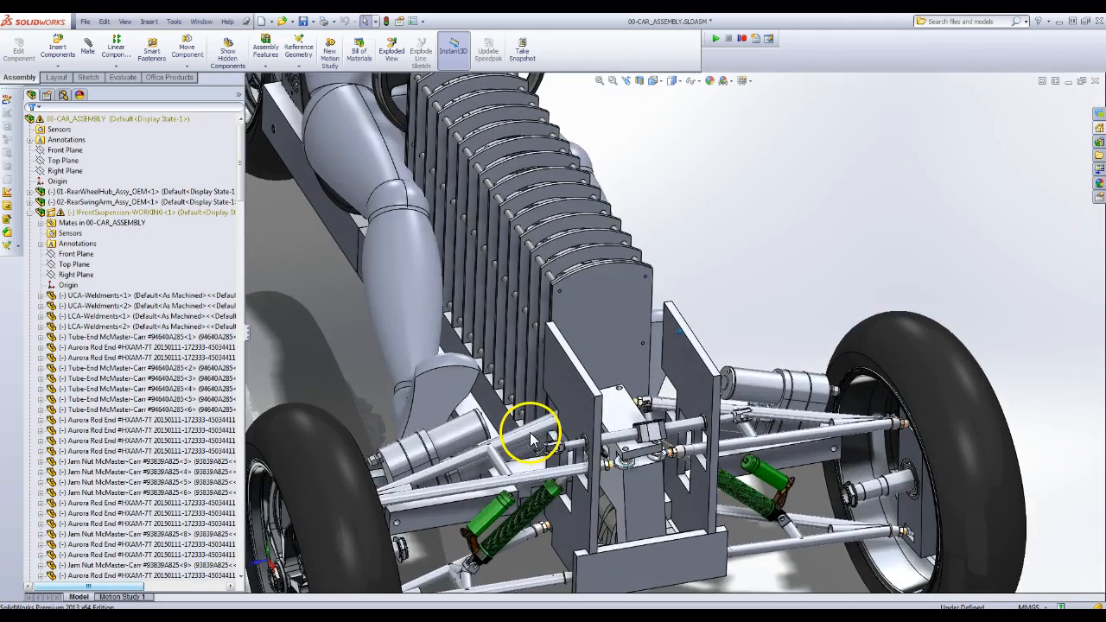
Zoom into the steering rack frame and orbit around its plates between the front wheels.
left_click_drag(533, 435, 622, 401)
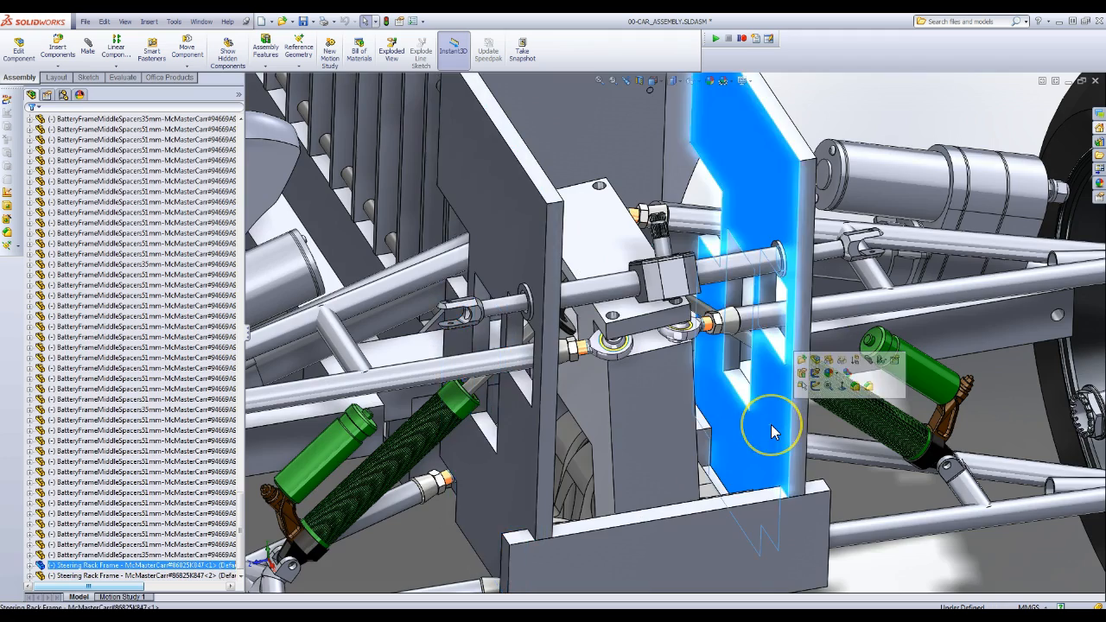
left_click_drag(774, 432, 660, 436)
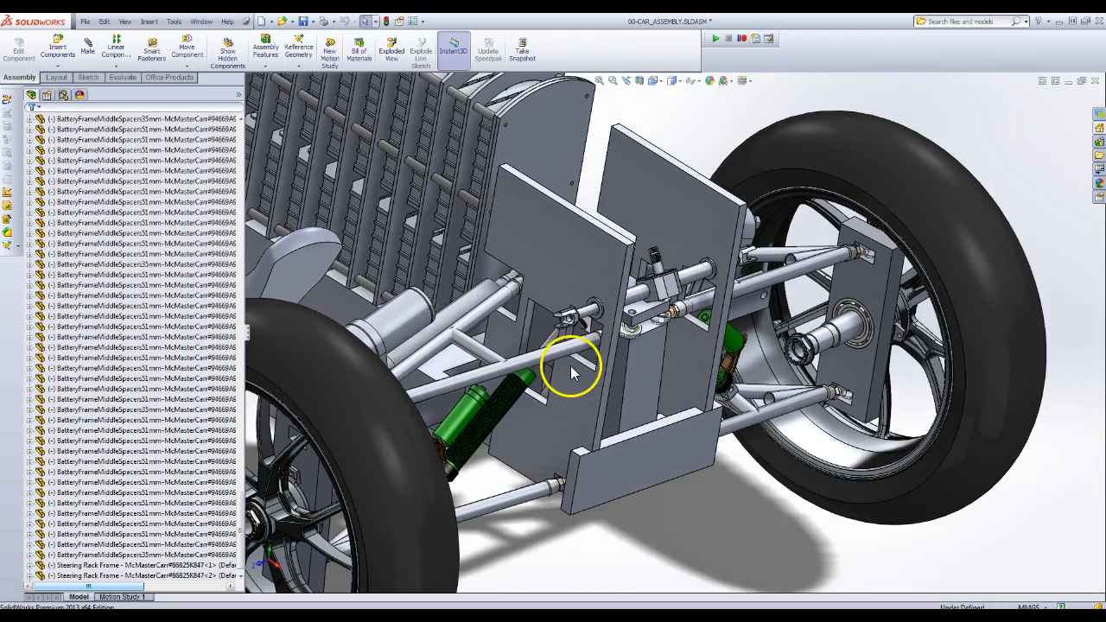
left_click_drag(570, 367, 570, 343)
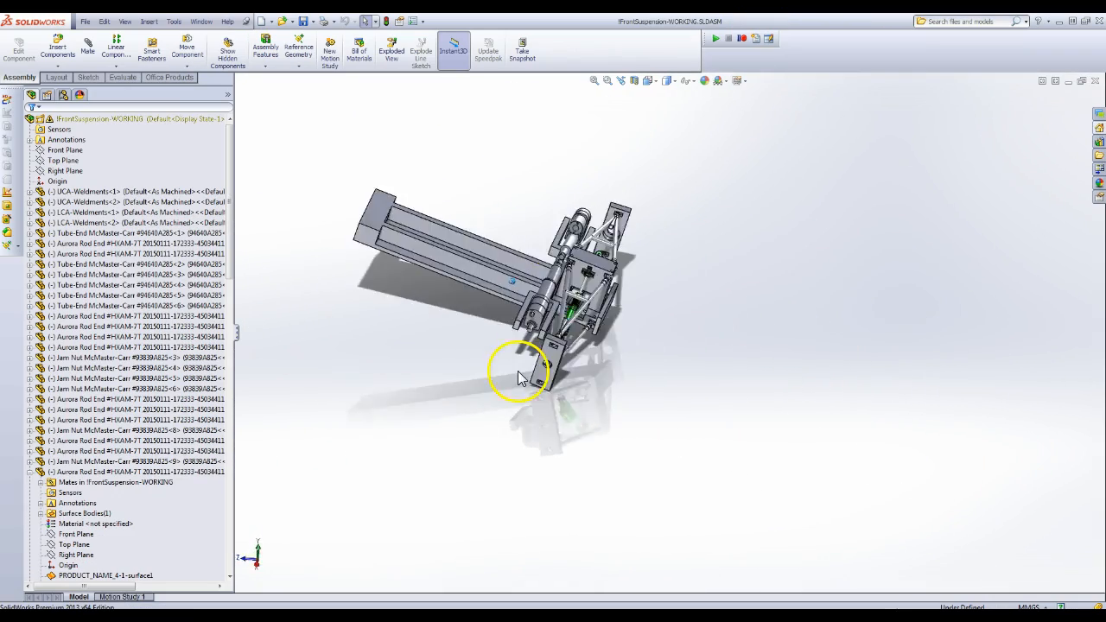
Inspect the tilting frame and pivot actuators from above, then zoom out to the whole suspension.
left_click_drag(518, 377, 579, 245)
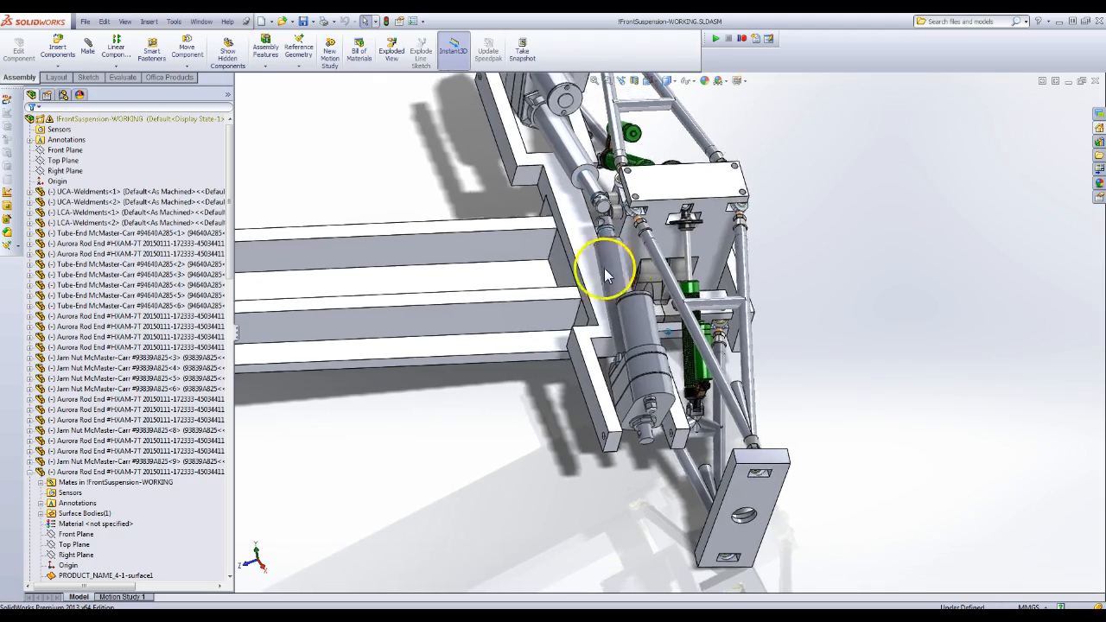
left_click_drag(605, 268, 389, 320)
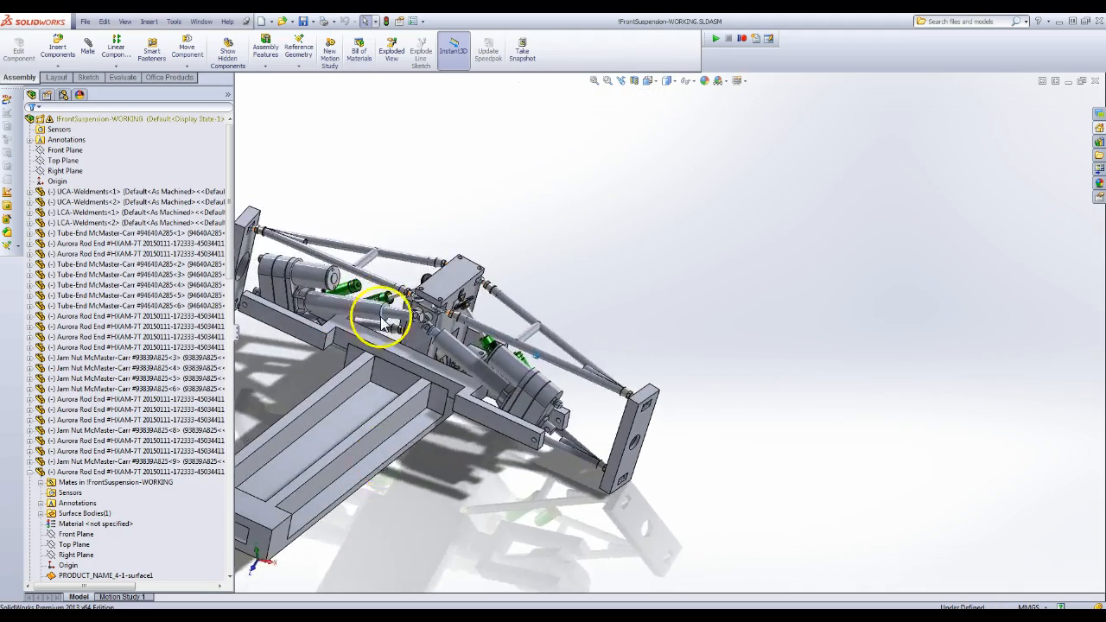
left_click_drag(380, 311, 504, 332)
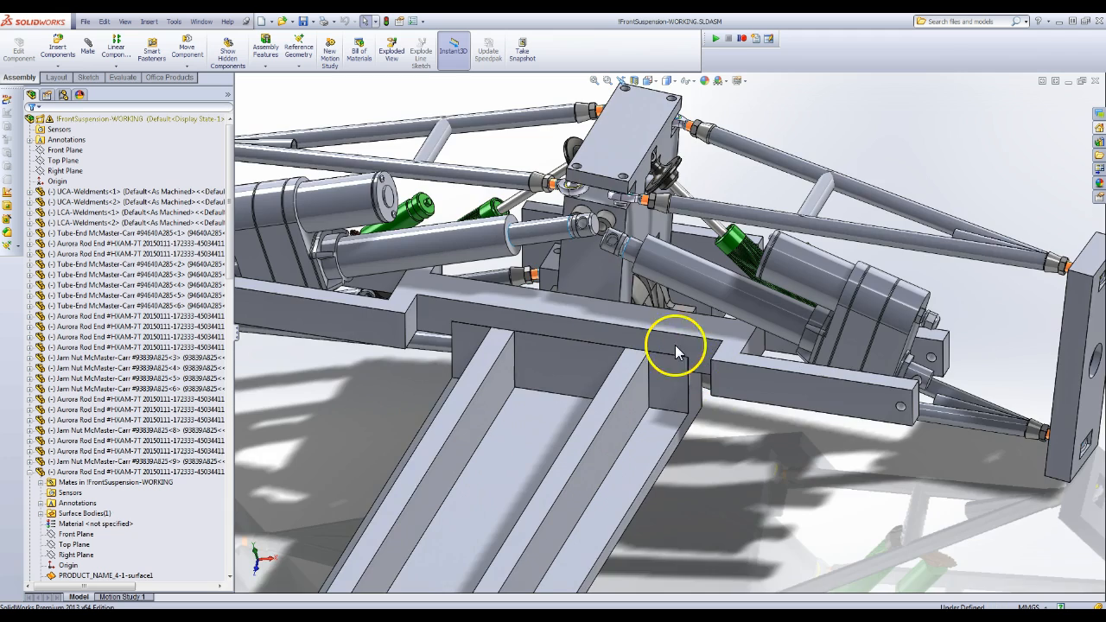
left_click_drag(677, 352, 384, 255)
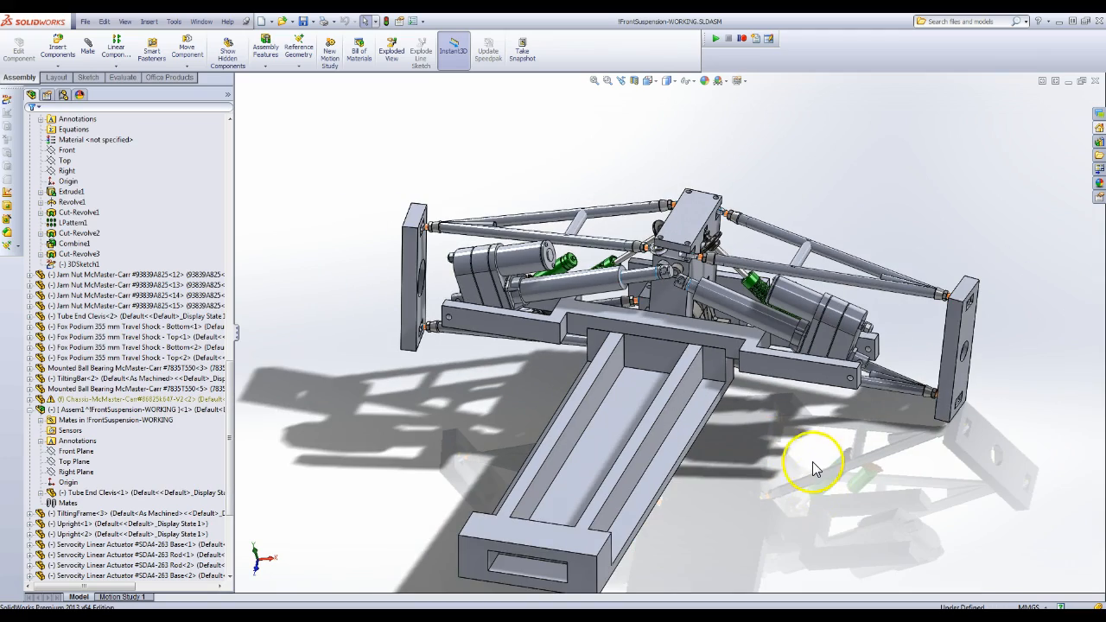
Orbit the suspension frame to its side and underside, zooming in and back out on the tilting frame.
left_click_drag(813, 467, 657, 337)
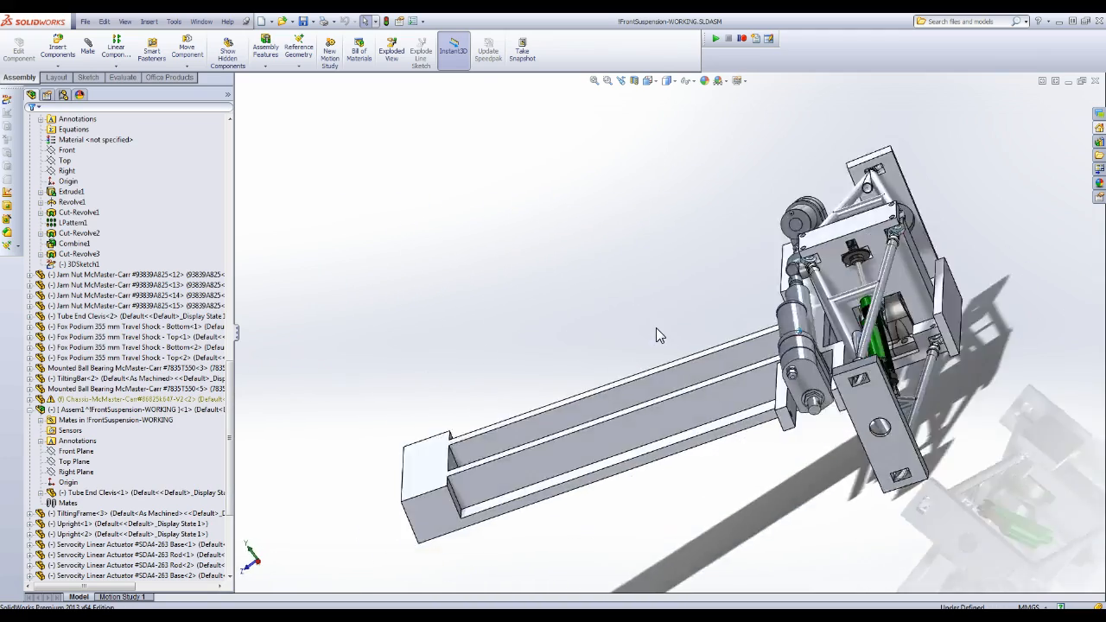
left_click_drag(657, 337, 838, 277)
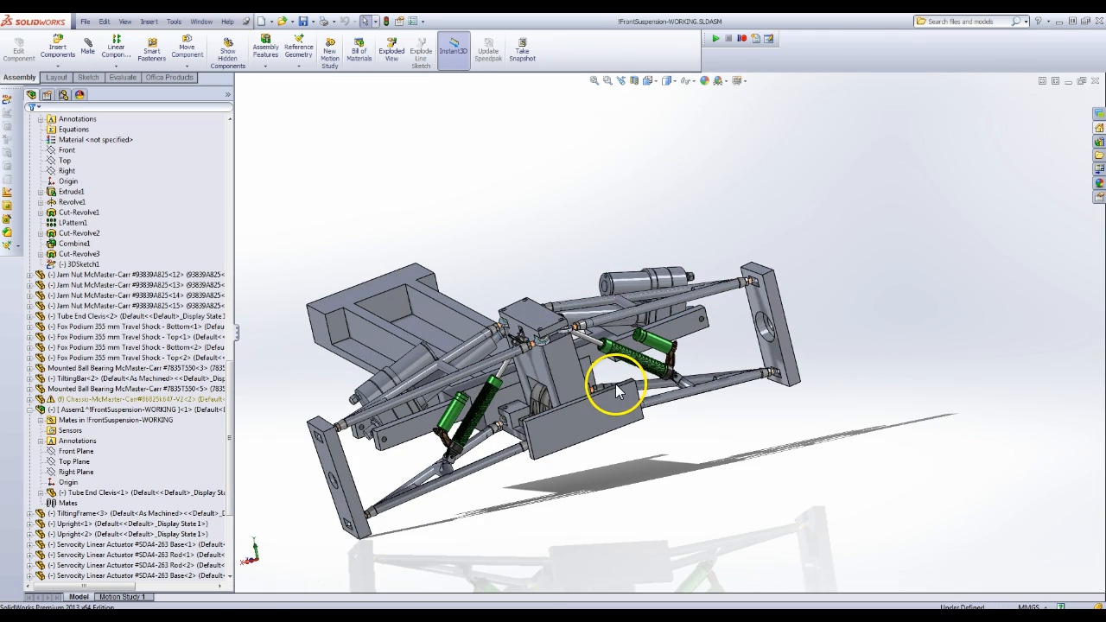
mouse_move(515, 373)
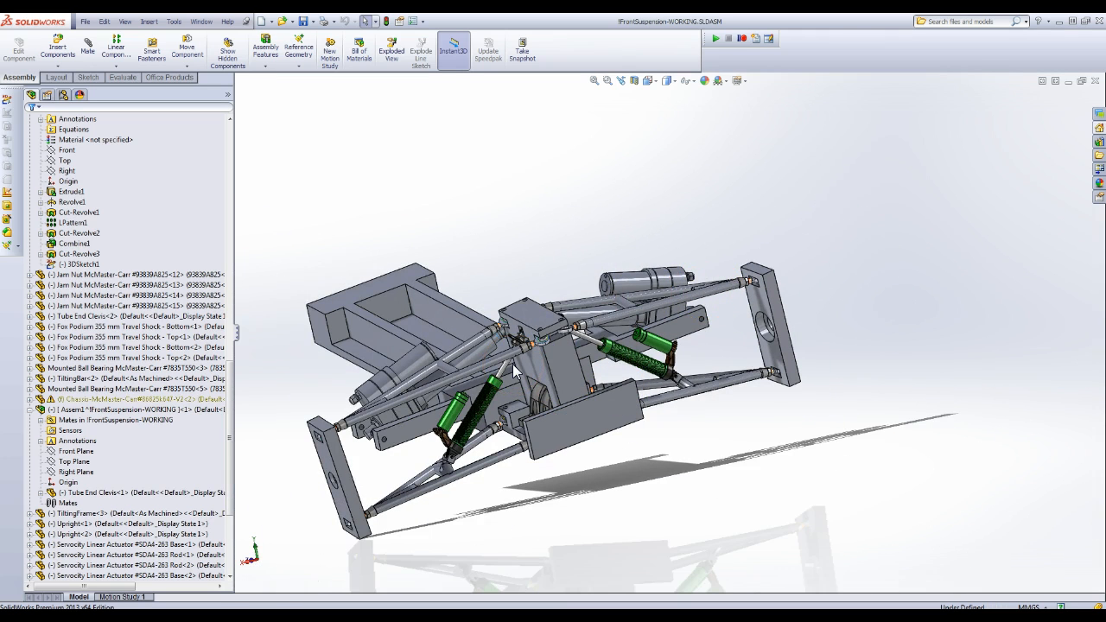
mouse_move(486, 278)
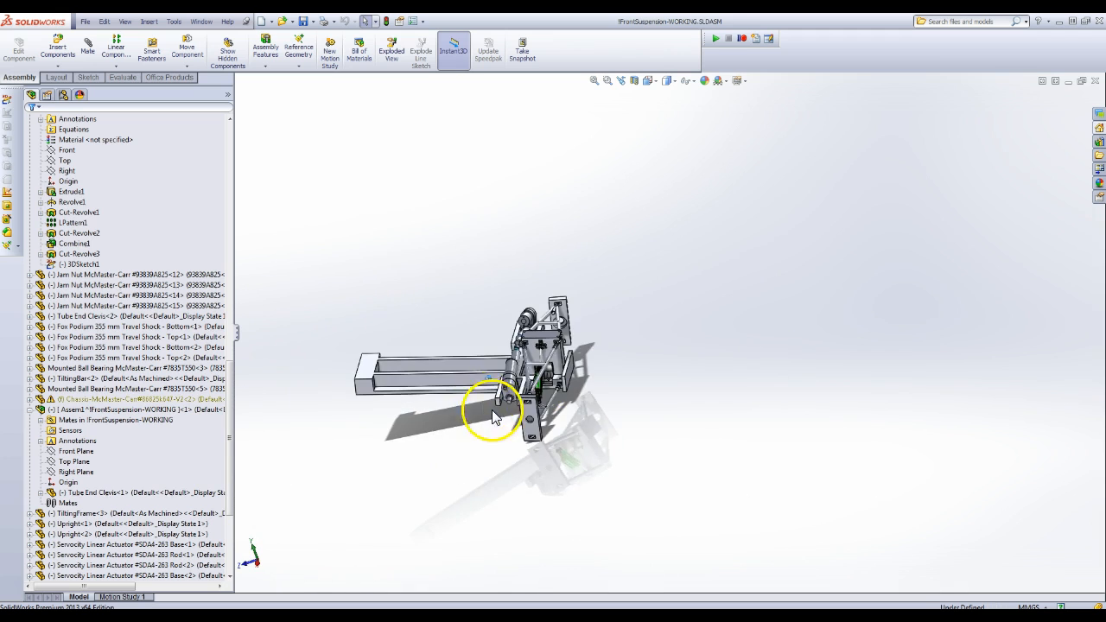
left_click_drag(497, 415, 480, 346)
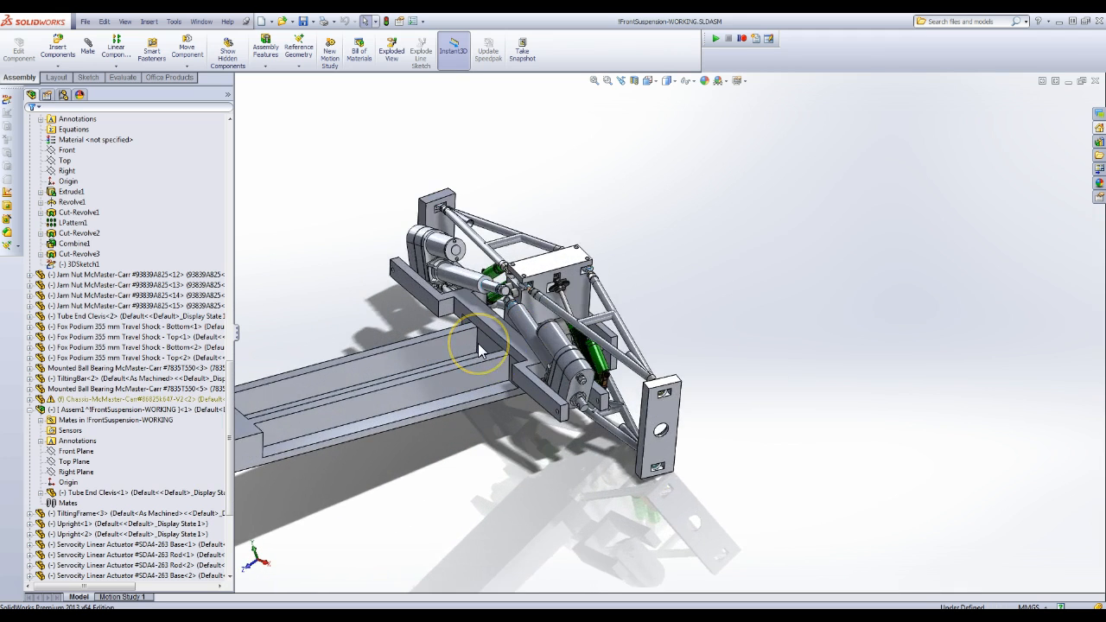
left_click_drag(481, 349, 474, 358)
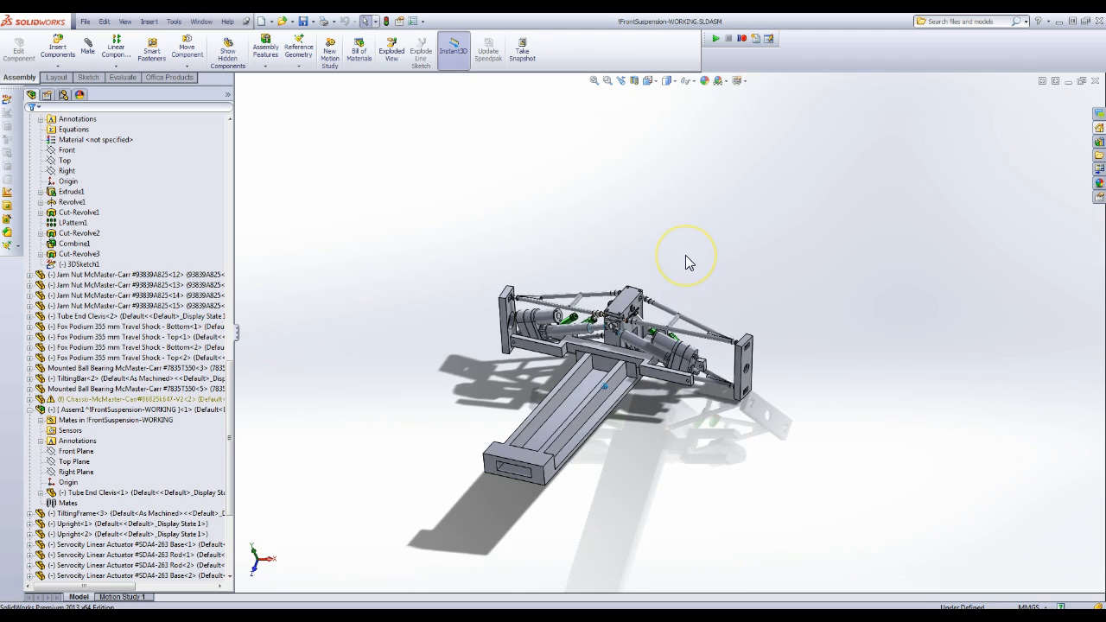
Zoom into the central actuator pivot and view it from below and the side.
left_click_drag(688, 260, 657, 325)
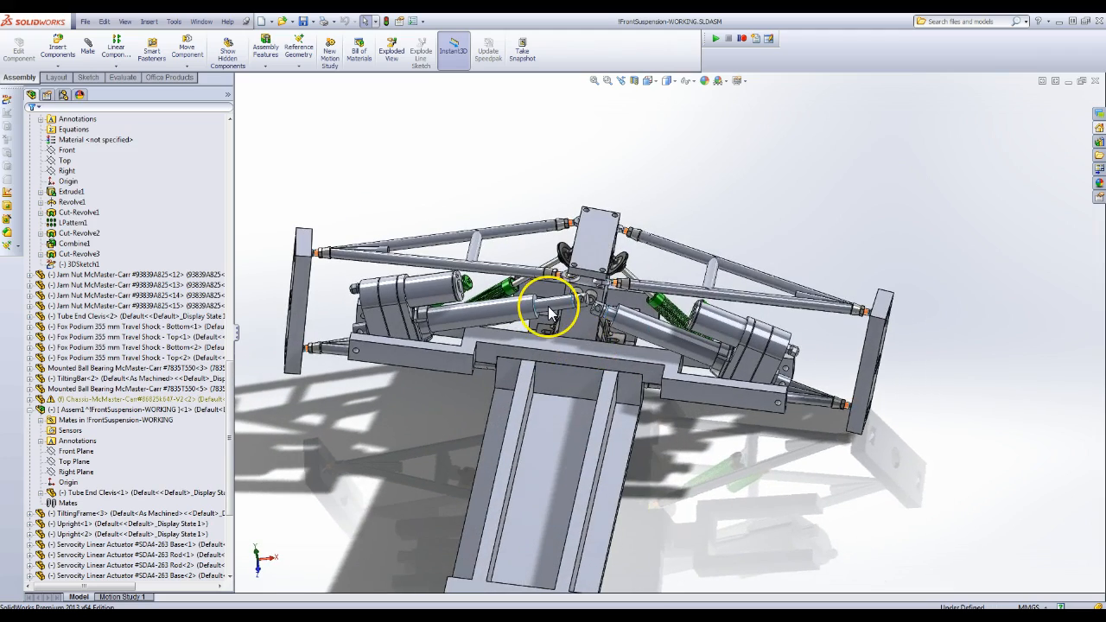
left_click_drag(550, 312, 708, 332)
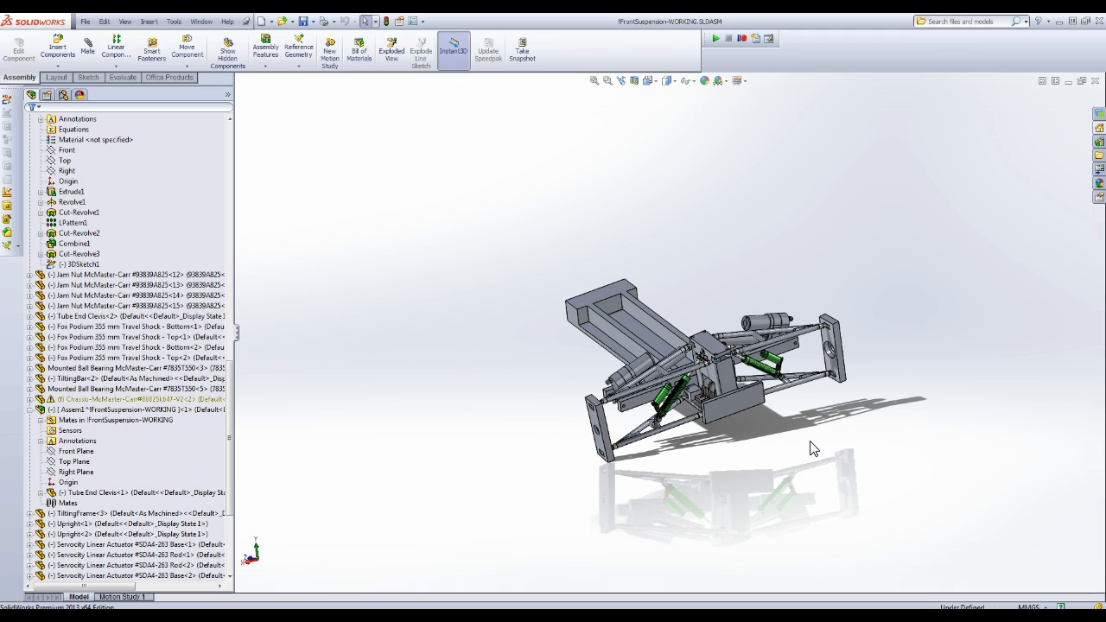
left_click_drag(812, 447, 695, 367)
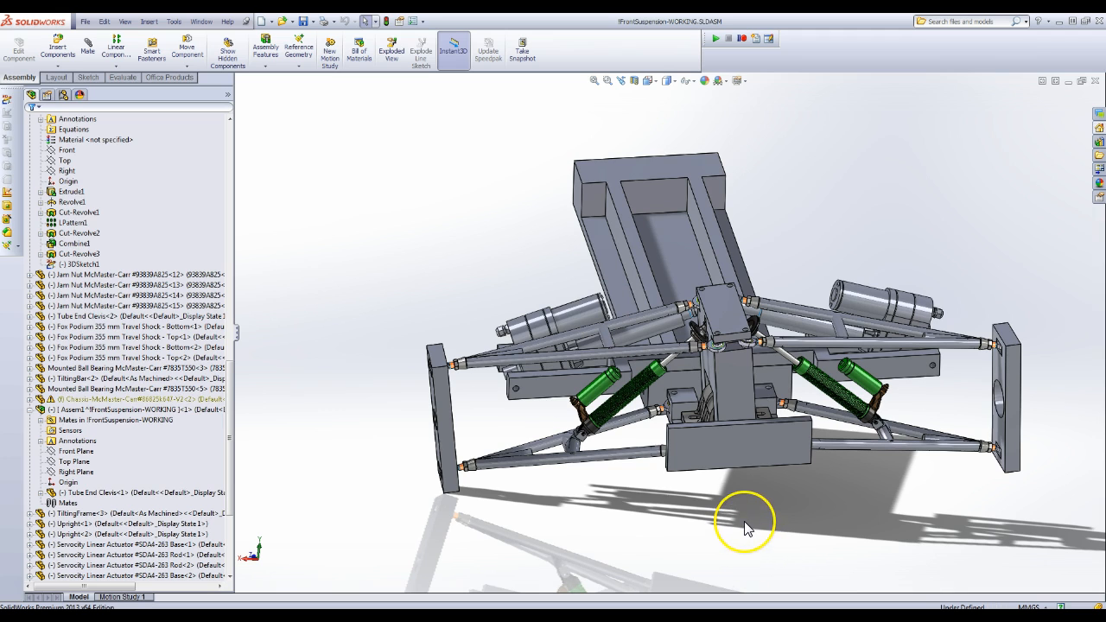
left_click_drag(746, 522, 717, 463)
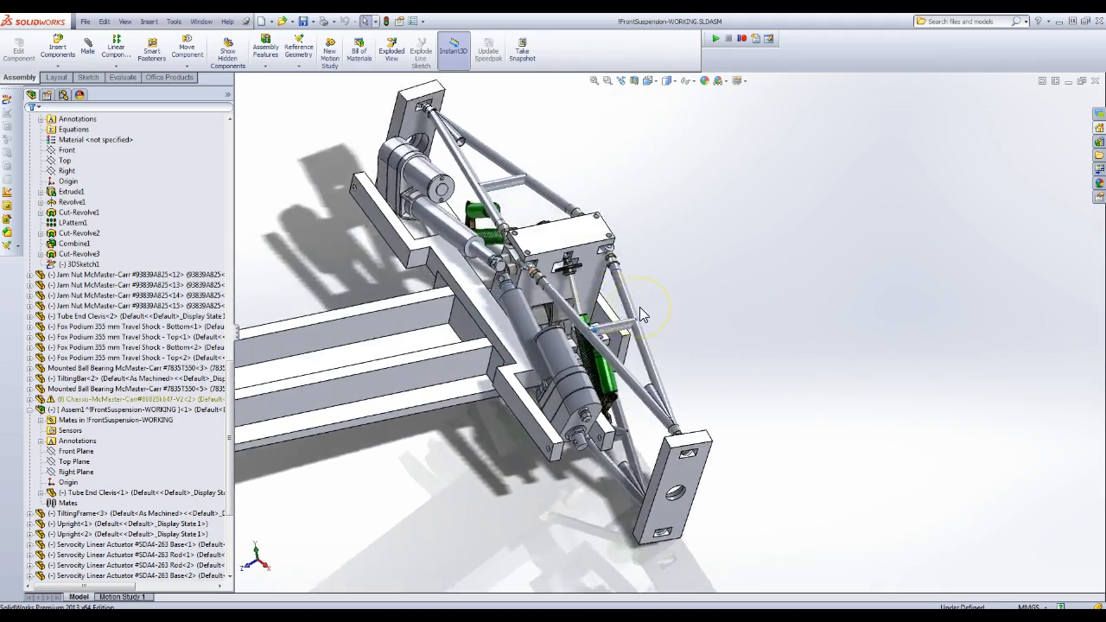
left_click_drag(643, 315, 518, 312)
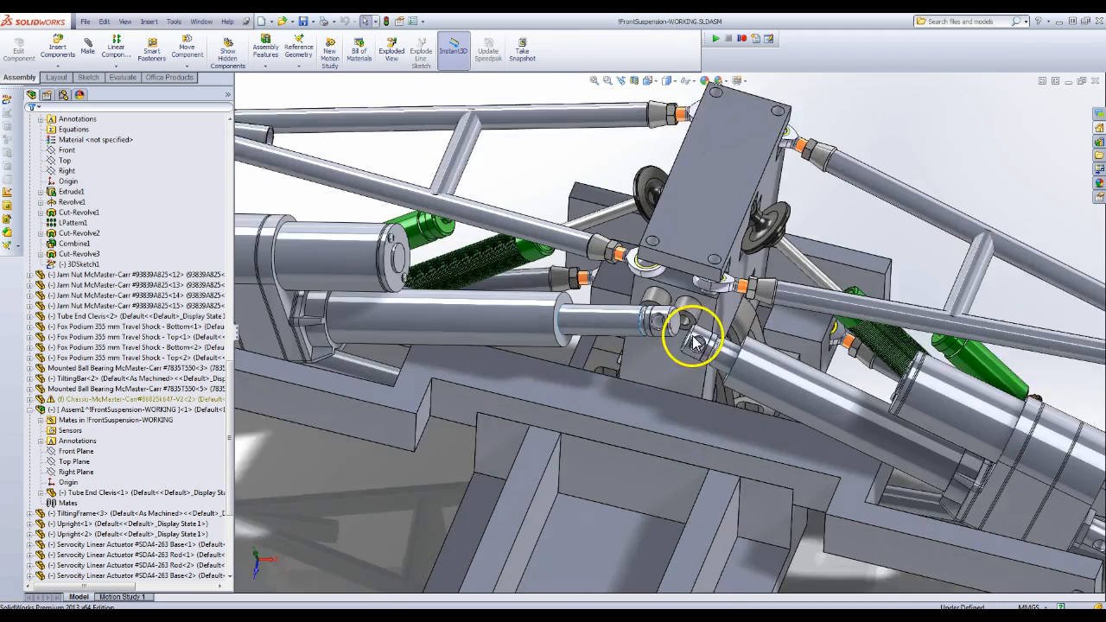
Zoom out to the whole tilting frame, then close in on an upright's top mount and rotate around it.
left_click_drag(691, 342, 726, 389)
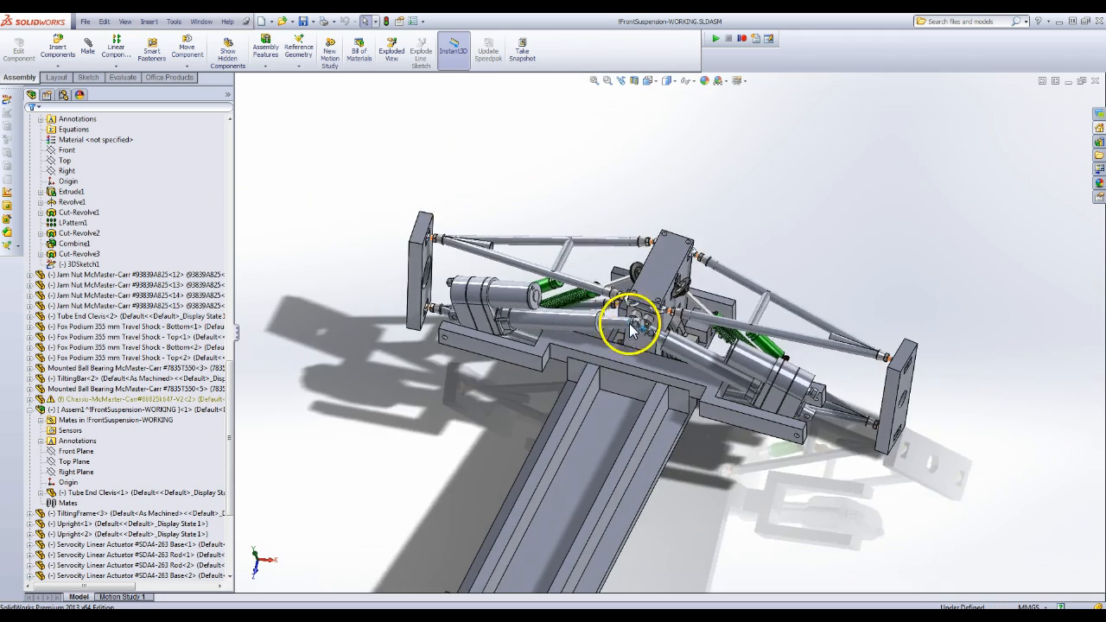
left_click_drag(630, 325, 591, 326)
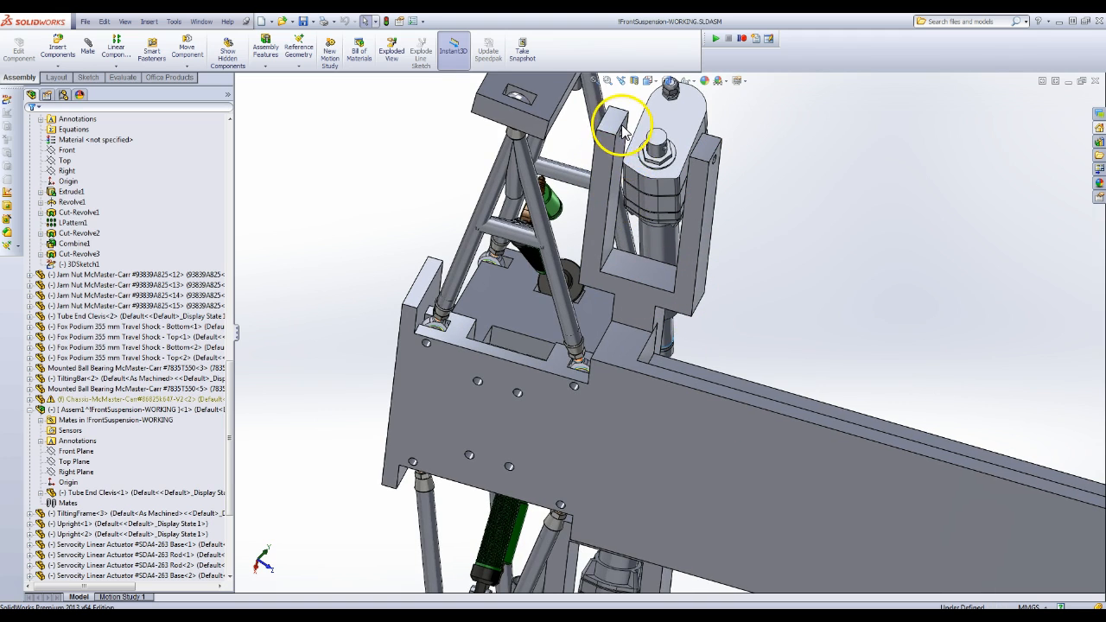
left_click_drag(626, 130, 694, 172)
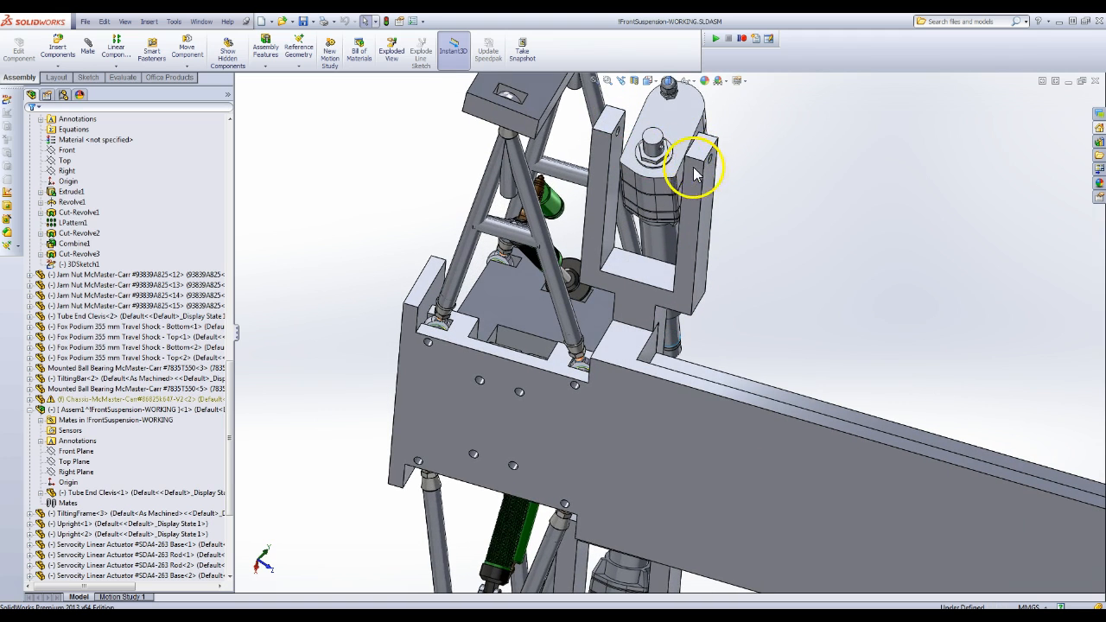
Orbit to the front view and zoom out to show the whole frame with its spine.
left_click_drag(691, 172, 682, 187)
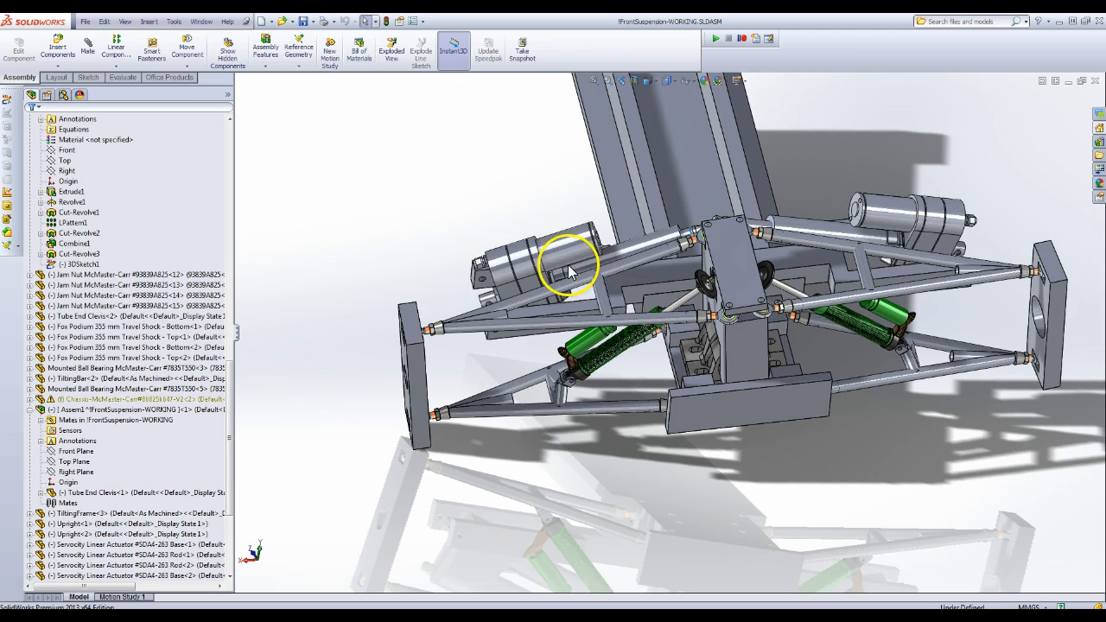
left_click_drag(570, 268, 626, 256)
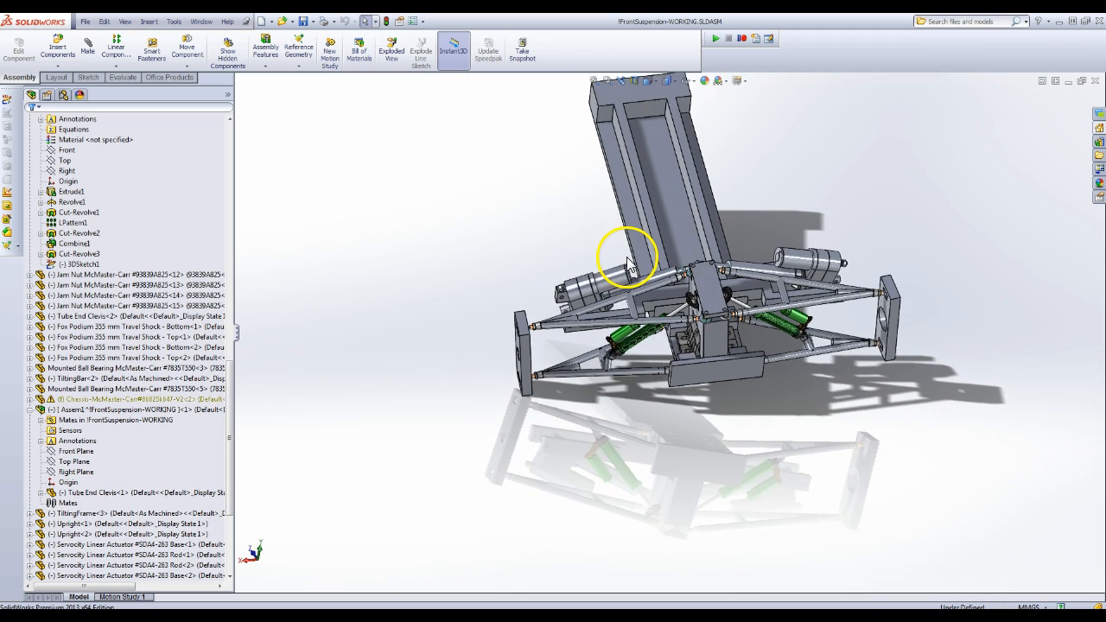